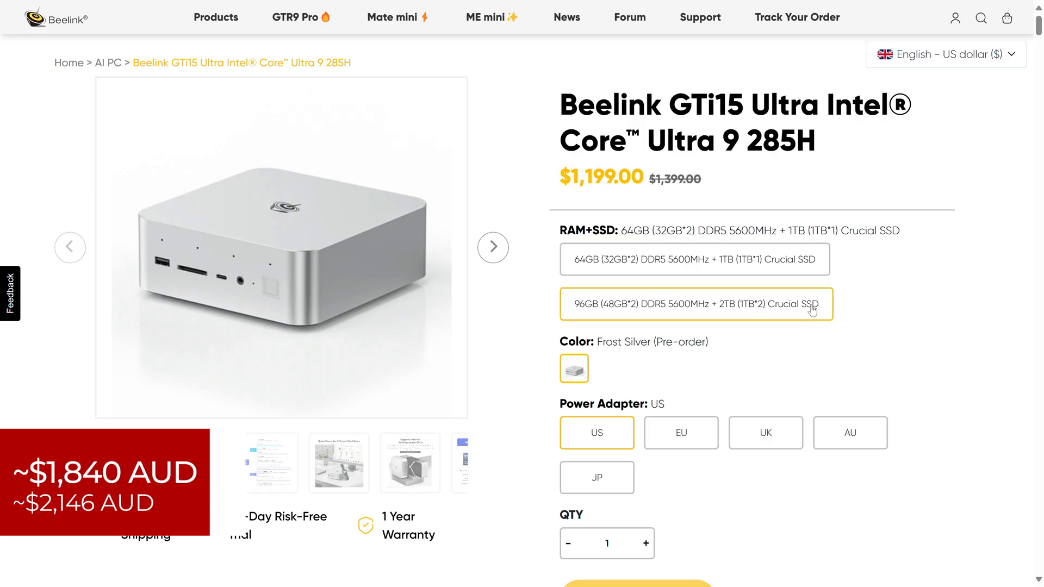
- Pick the 96GB DDR5 + 2TB Crucial SSD configuration and scroll down toward Add To Cart
{"action": "left_click", "coordinate": [694, 305]}
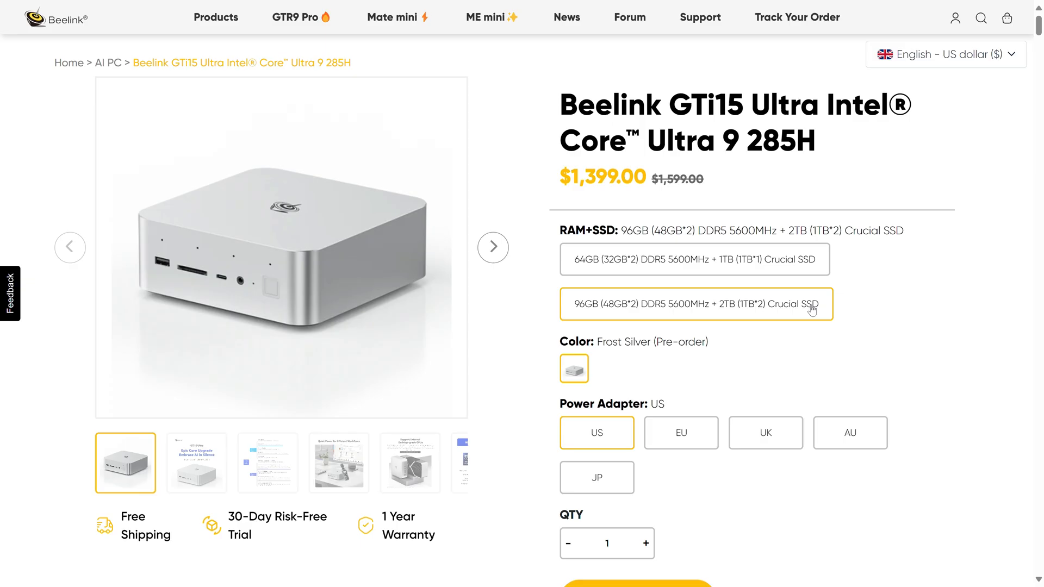
{"action": "mouse_move", "coordinate": [792, 335]}
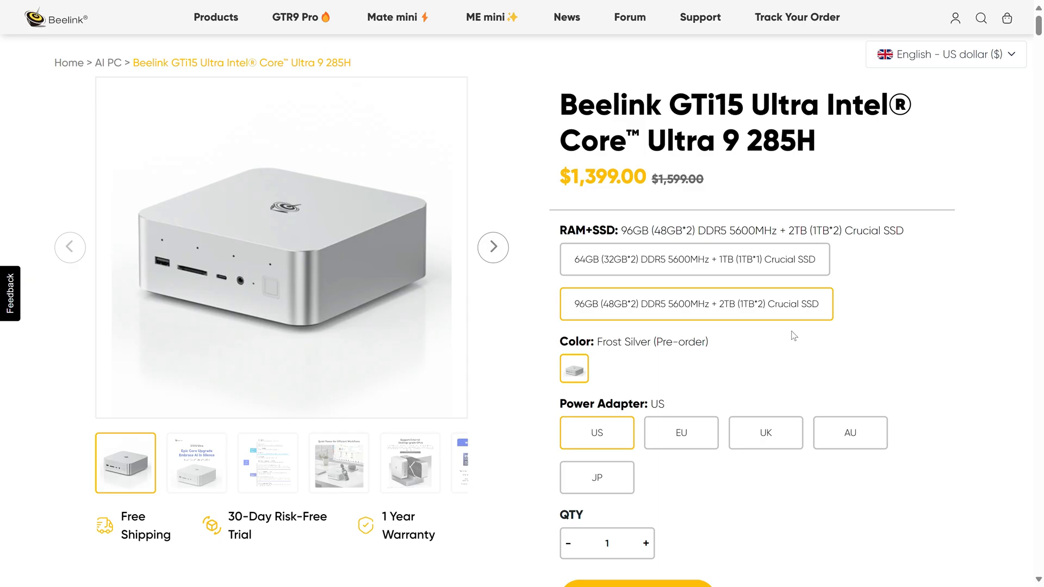
{"action": "scroll", "scroll_direction": "down", "scroll_amount": 3}
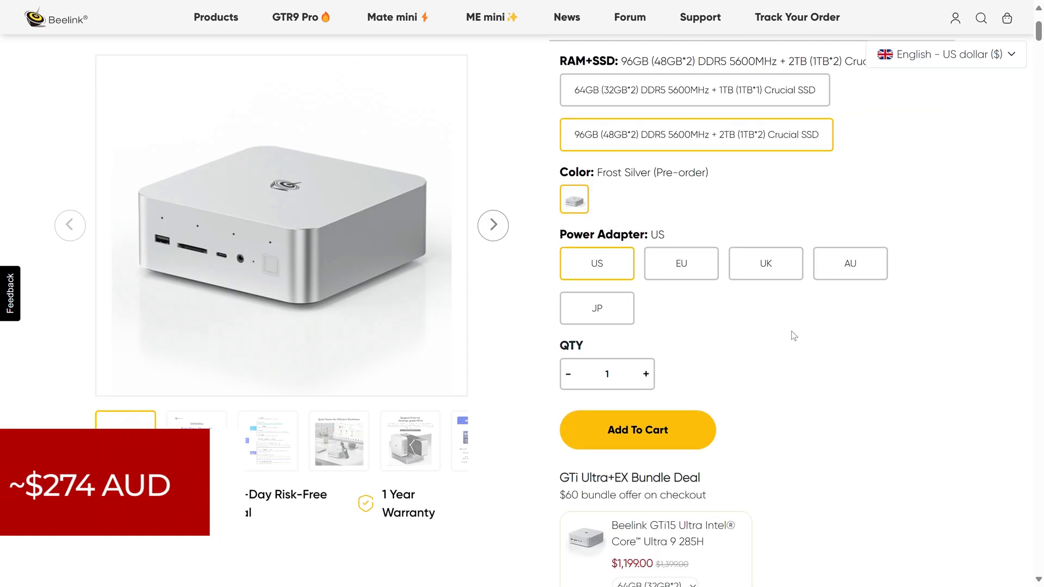
{"action": "scroll", "scroll_direction": "down", "scroll_amount": 3}
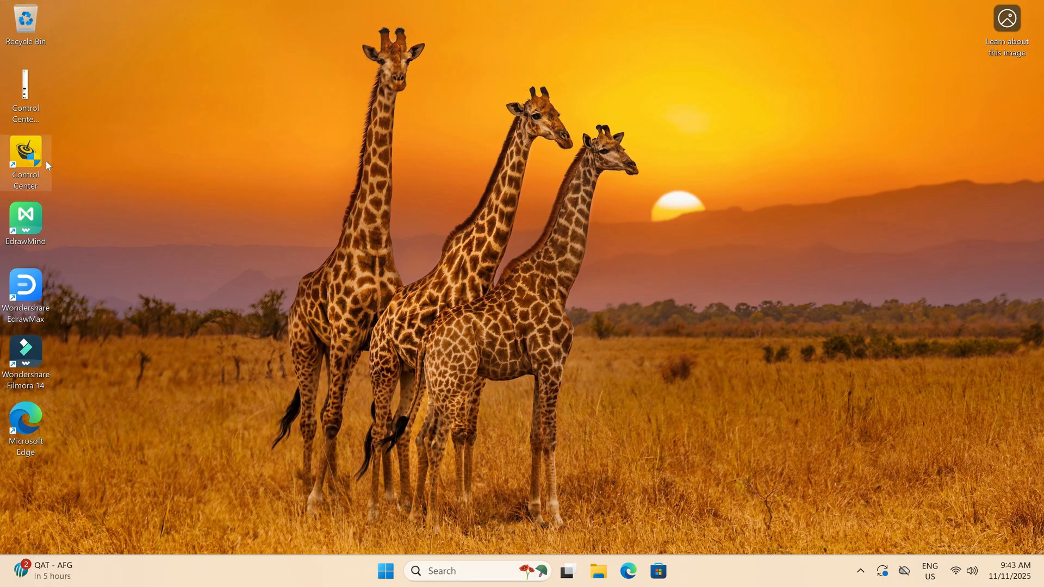
{"action": "mouse_move", "coordinate": [420, 394]}
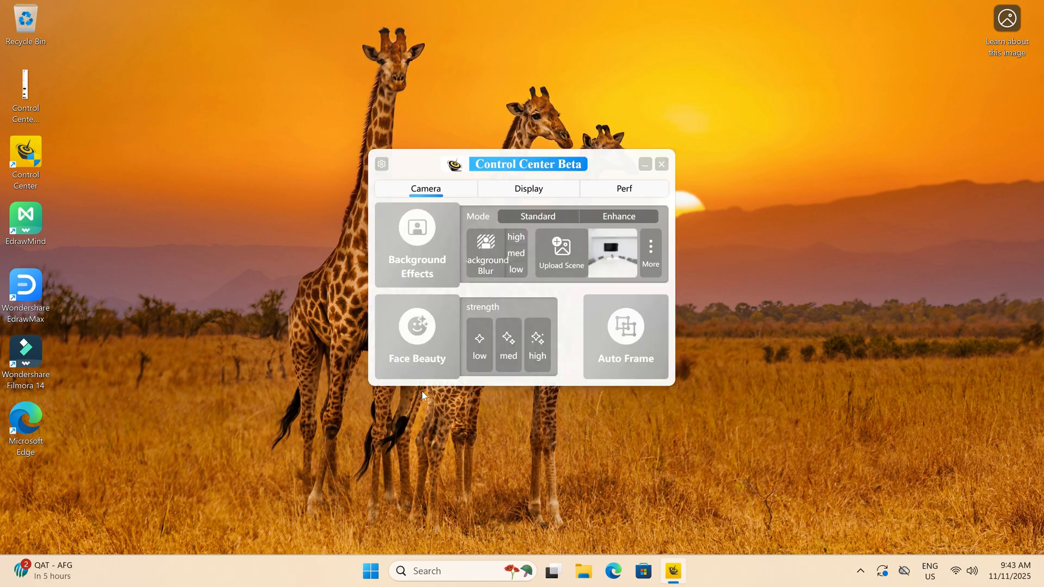
{"action": "mouse_move", "coordinate": [479, 286]}
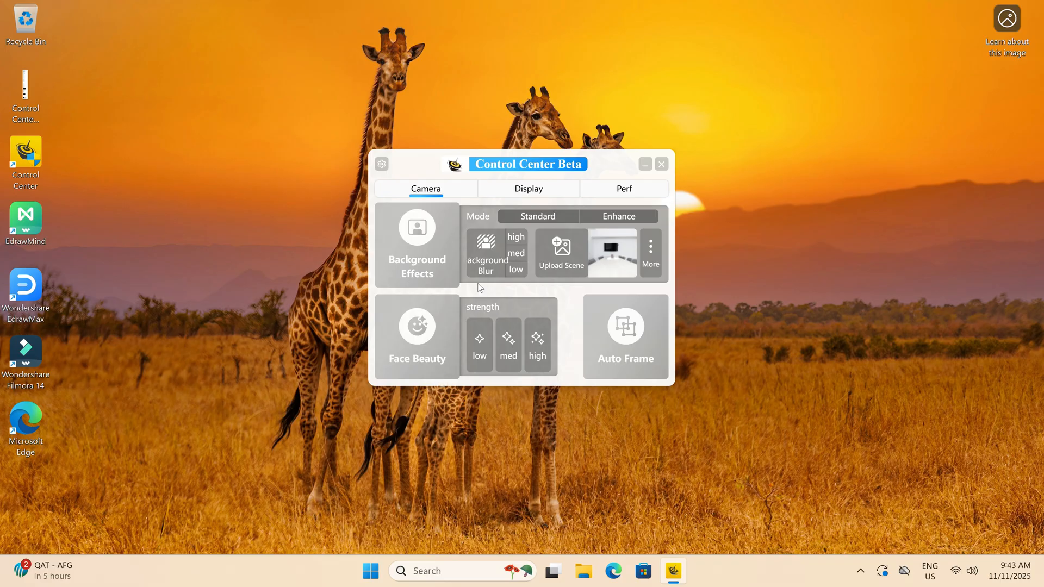
- View the Display settings, then the Perf performance mode tab in Control Center
{"action": "left_click", "coordinate": [527, 189]}
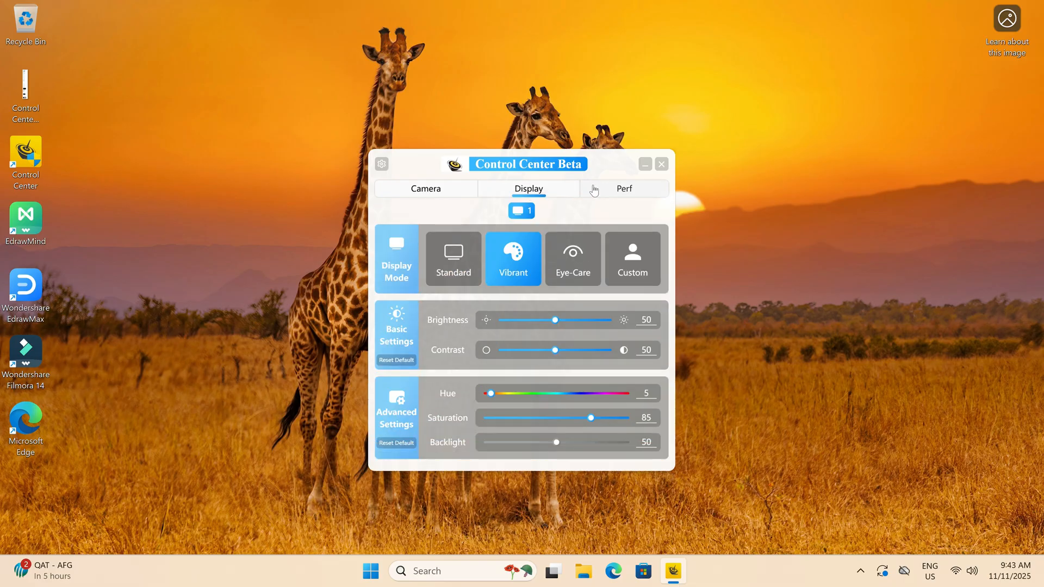
{"action": "left_click", "coordinate": [623, 189]}
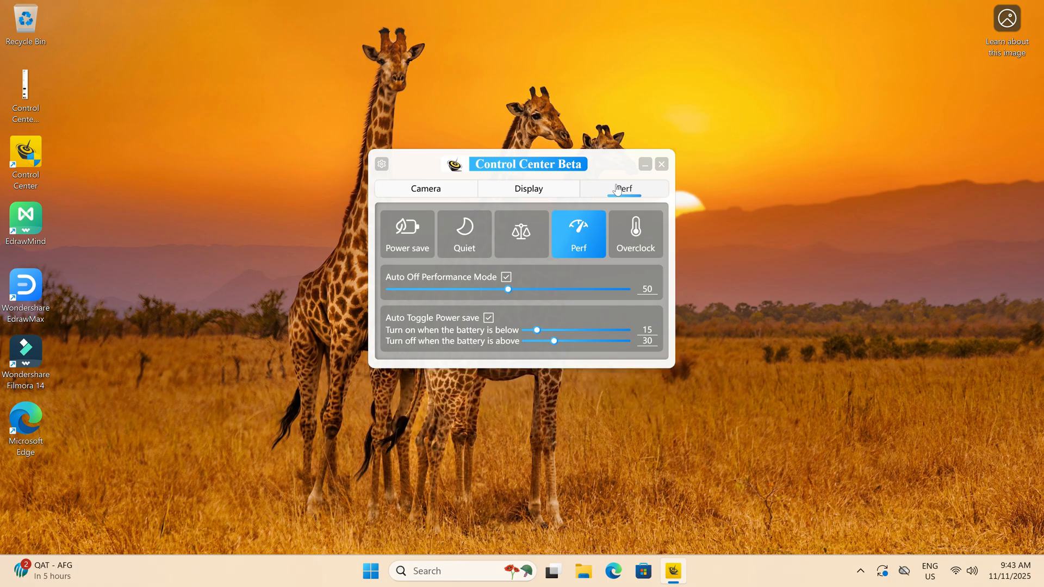
{"action": "mouse_move", "coordinate": [634, 233]}
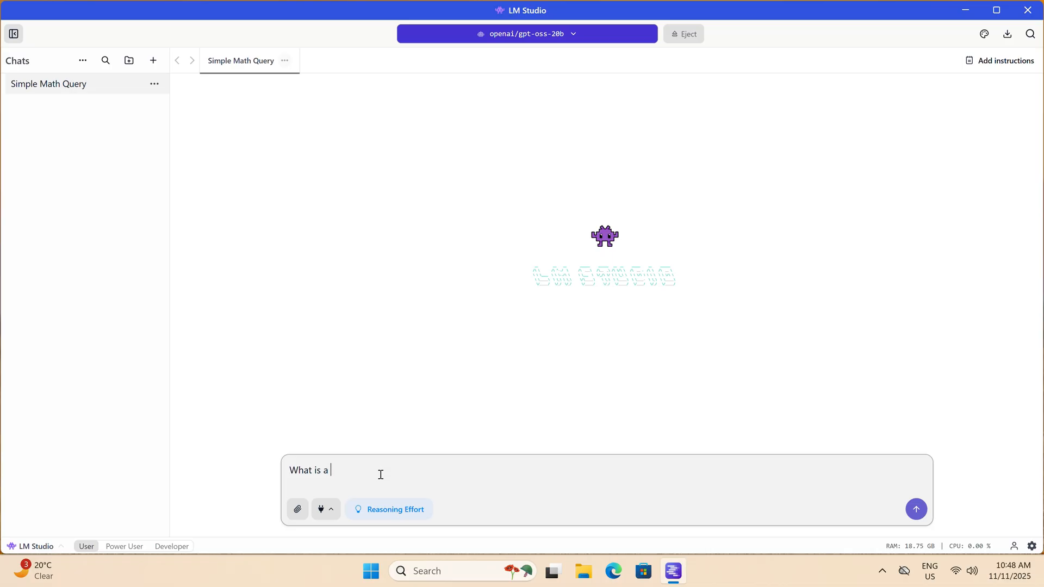
- Send 'What is a mini PC?' to gpt-oss-20b in the Simple Math Query chat
{"action": "type", "text": "mini PC?"}
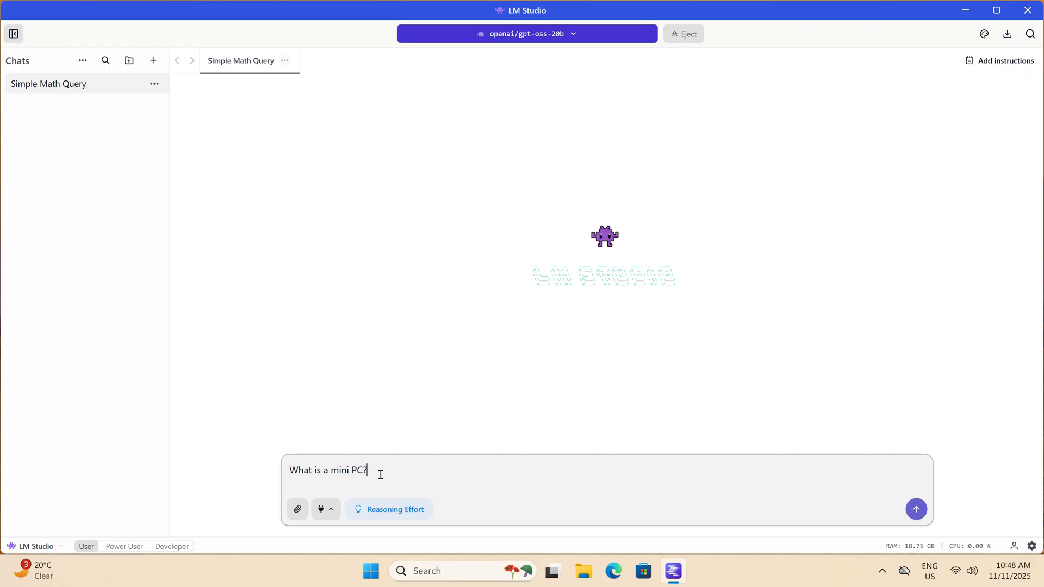
{"action": "left_click", "coordinate": [915, 510]}
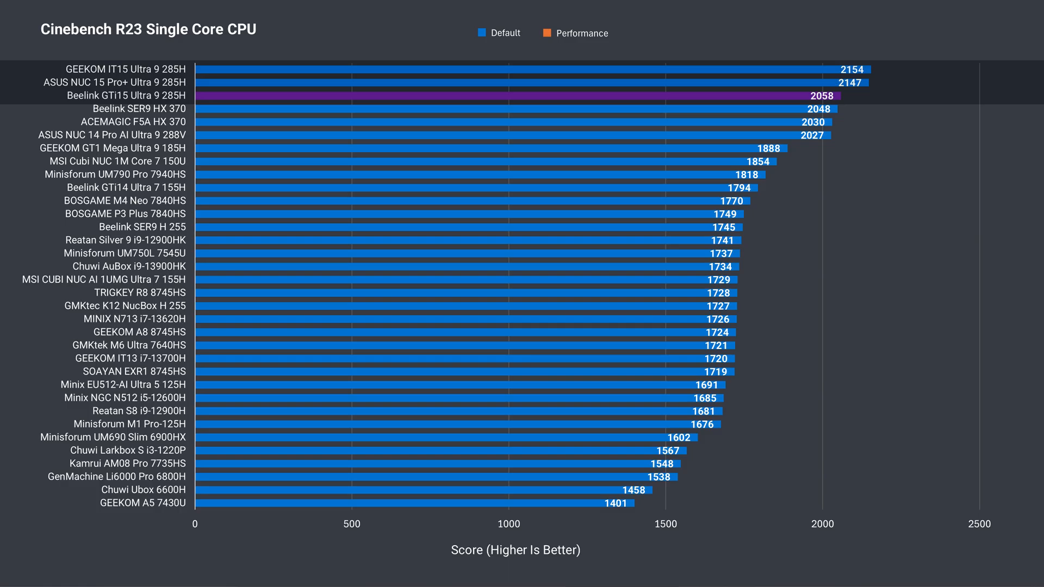
{"action": "left_click", "coordinate": [580, 33]}
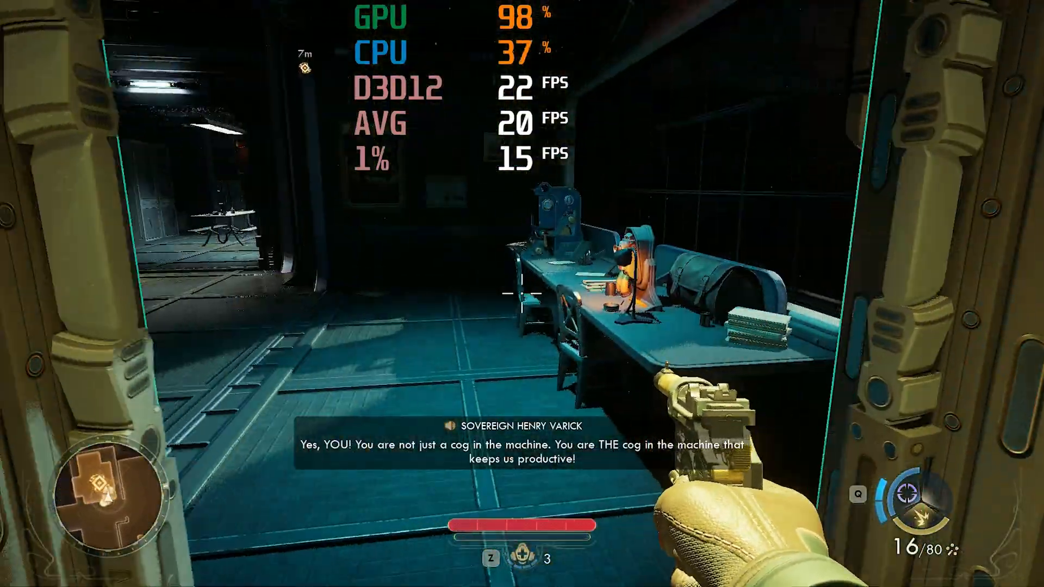
{"action": "mouse_move", "coordinate": [522, 294]}
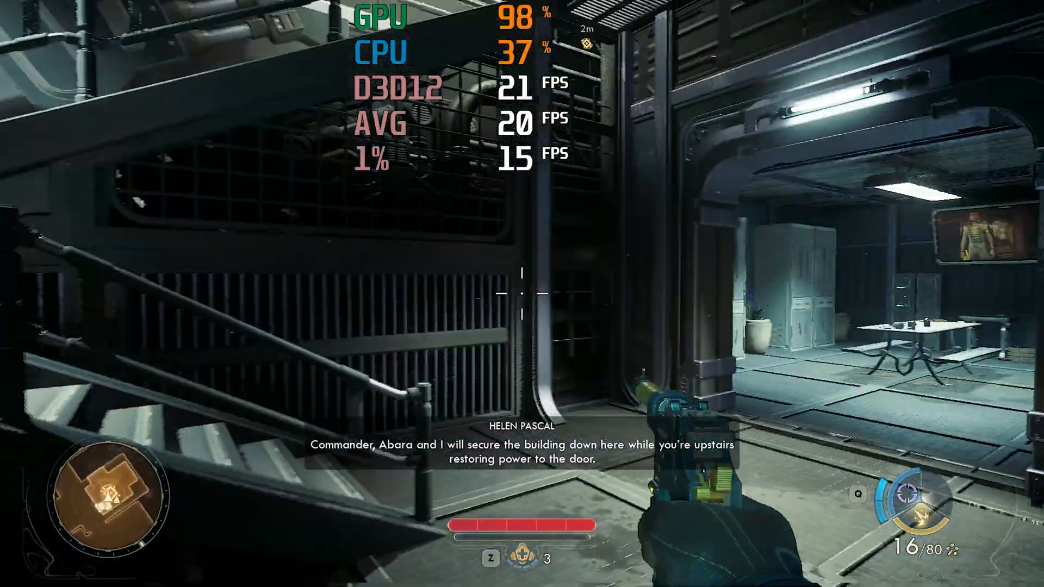
{"action": "mouse_move", "coordinate": [522, 294]}
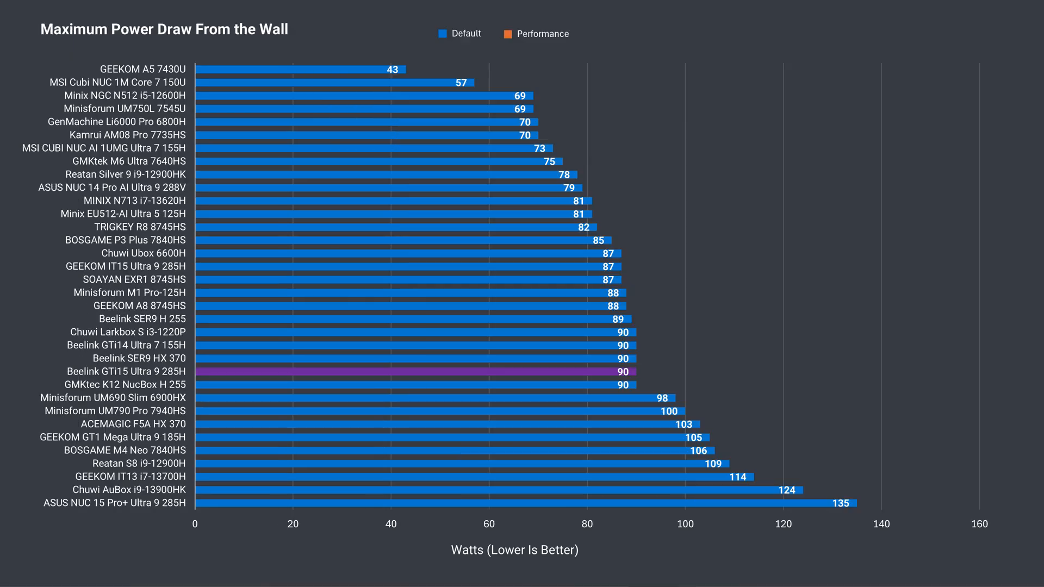
{"action": "left_click", "coordinate": [509, 33]}
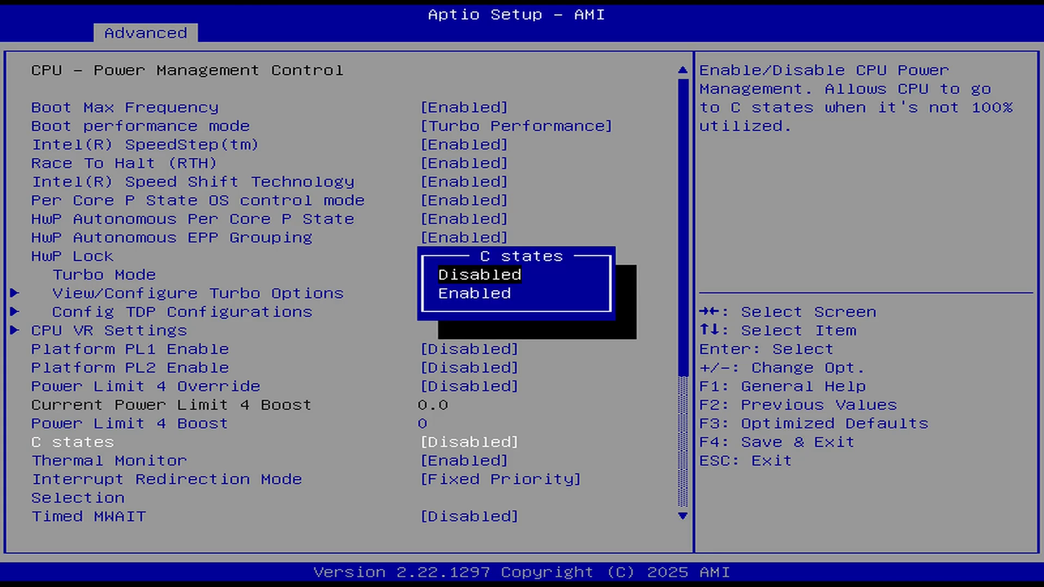
- Keep C states Disabled and change TDP Configurable from 54W to 65W
{"action": "left_click", "coordinate": [474, 294]}
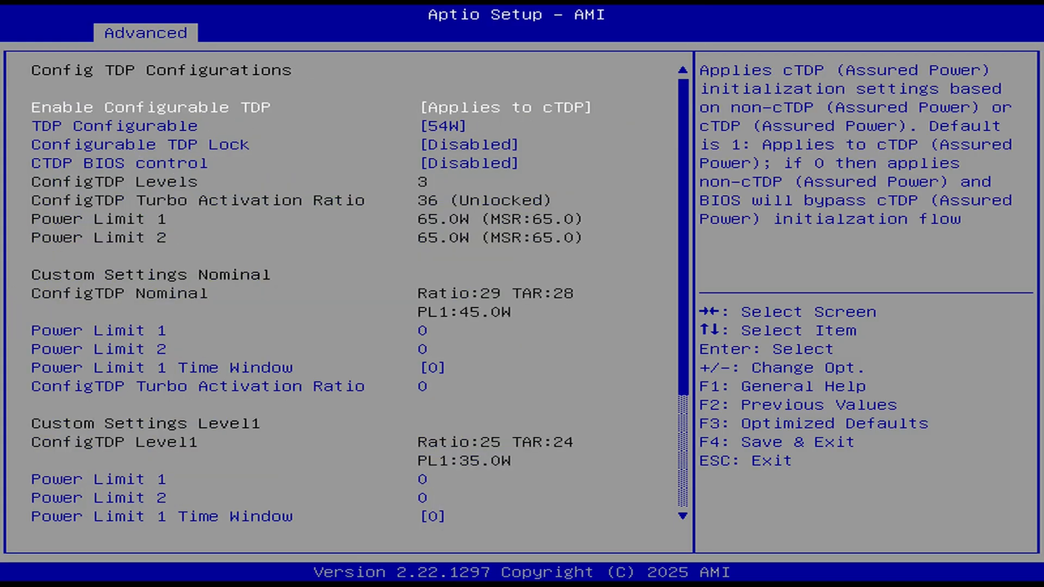
{"action": "key", "text": "Enter"}
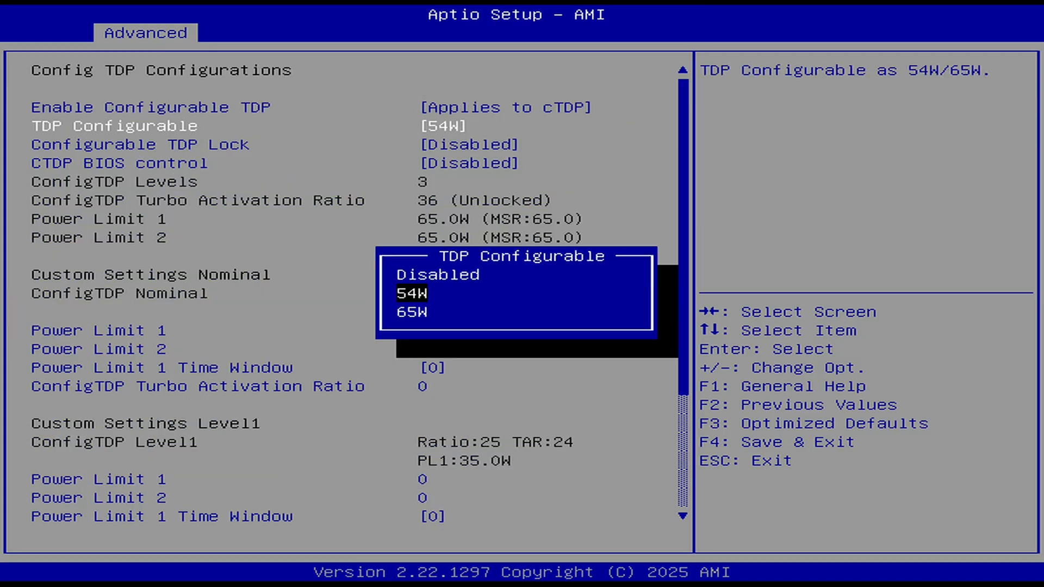
{"action": "left_click", "coordinate": [410, 311]}
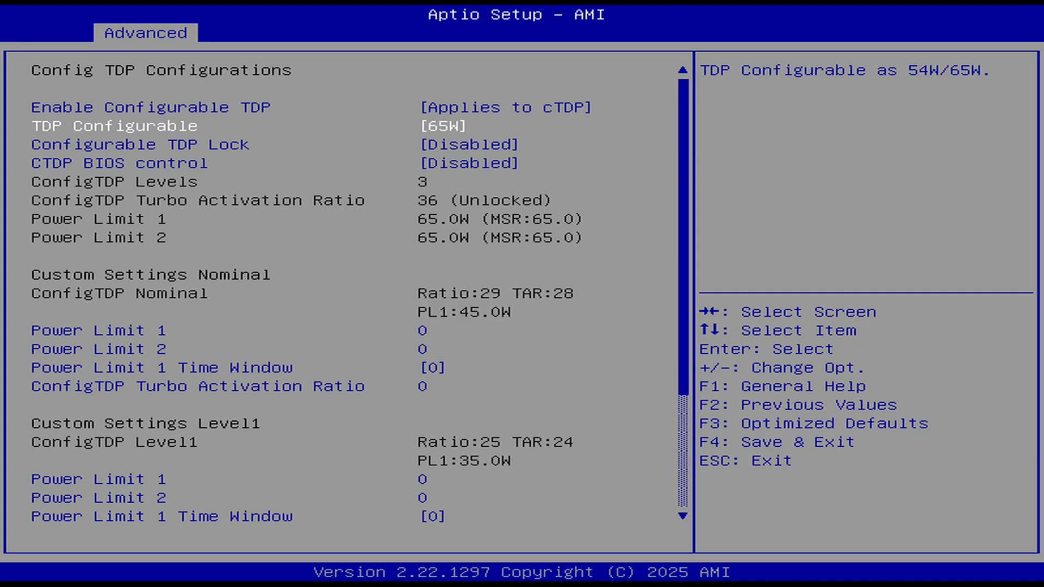